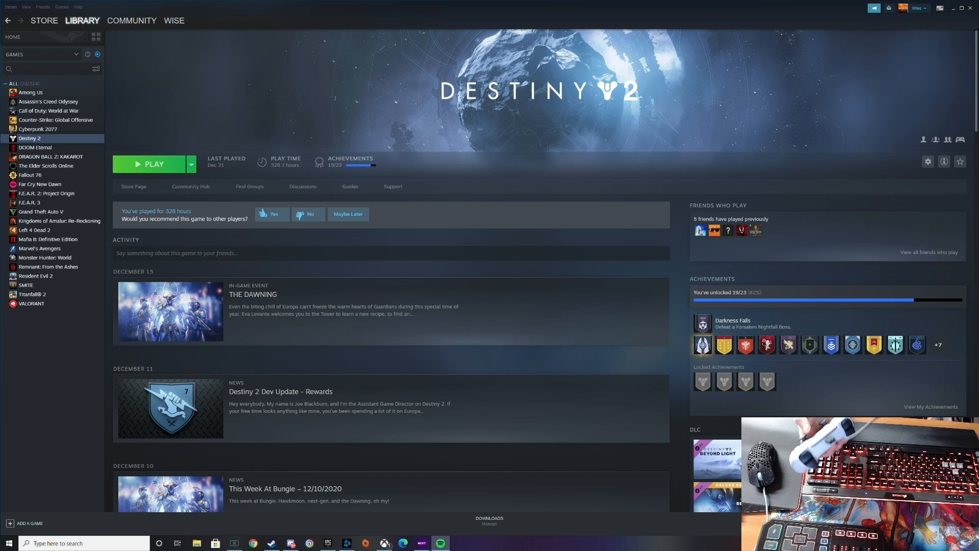
Open Steam Settings from the Steam menu and go to the Controller section.
{"action": "left_click", "coordinate": [10, 7]}
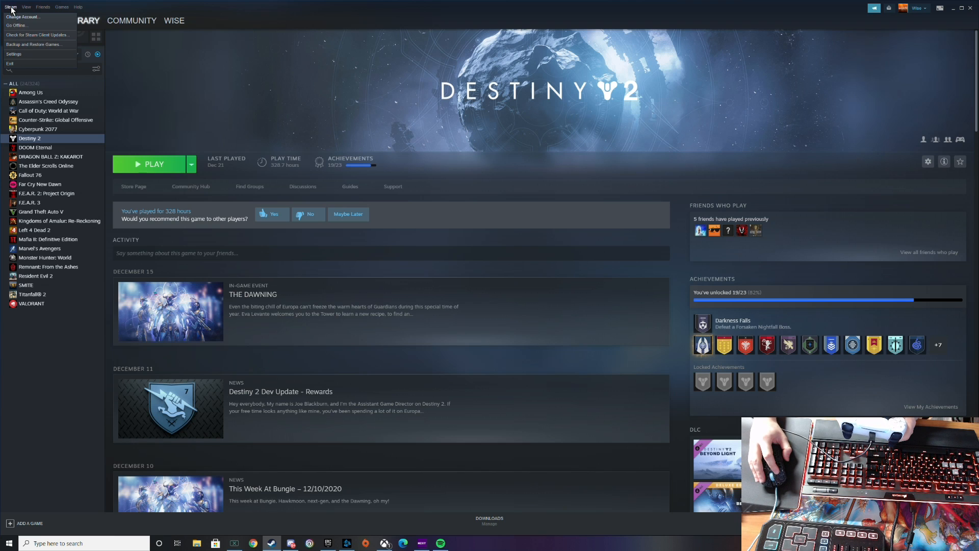
{"action": "left_click", "coordinate": [14, 54]}
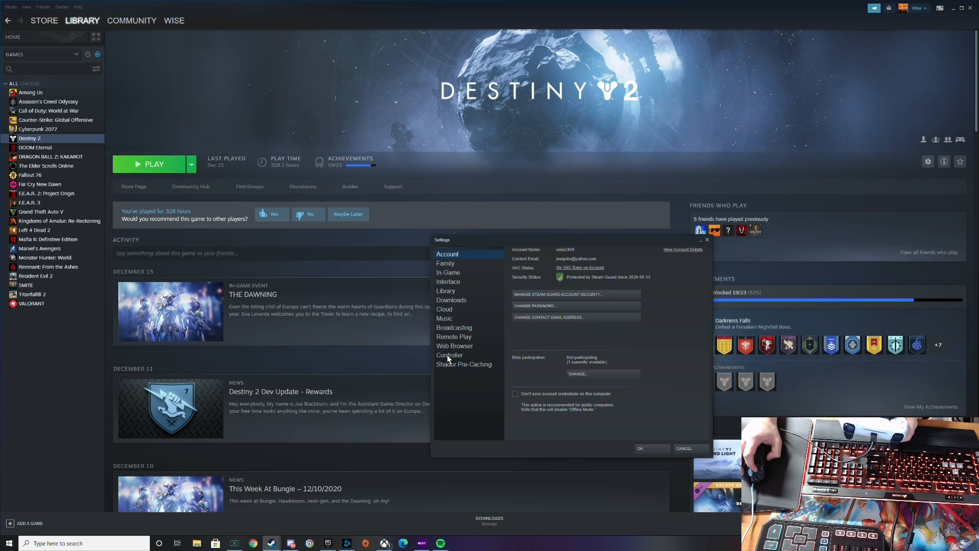
{"action": "left_click", "coordinate": [448, 355]}
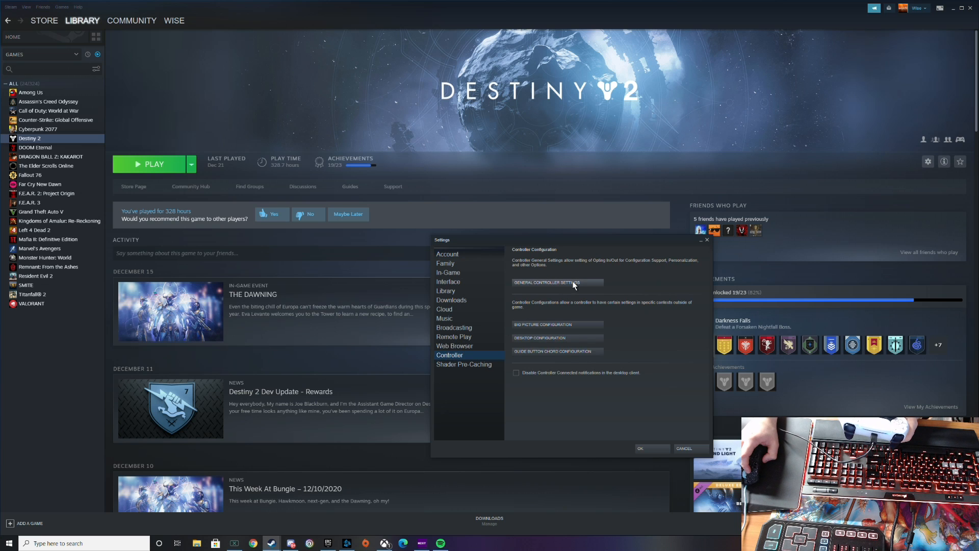
Enable PlayStation Configuration Support in General Controller Settings.
{"action": "left_click", "coordinate": [546, 282]}
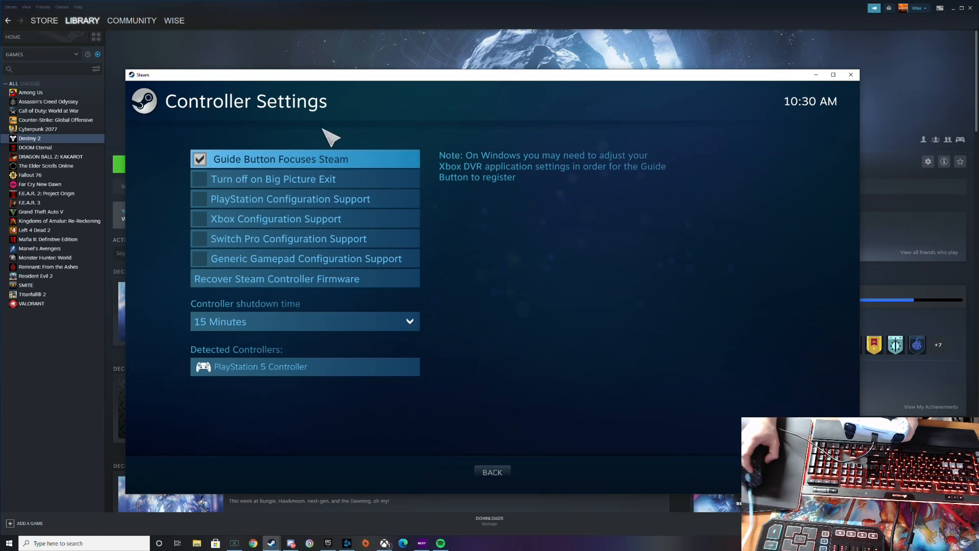
{"action": "mouse_move", "coordinate": [210, 203]}
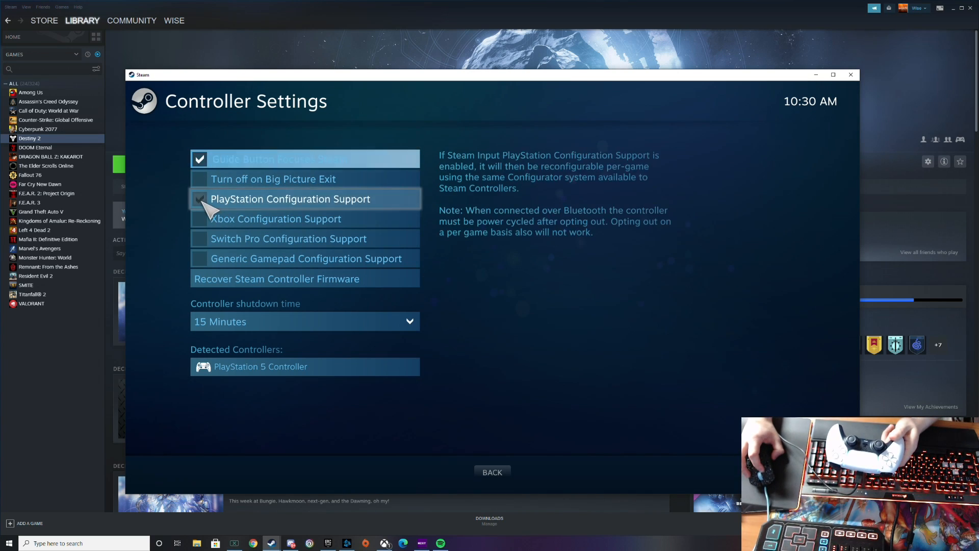
{"action": "left_click", "coordinate": [199, 199]}
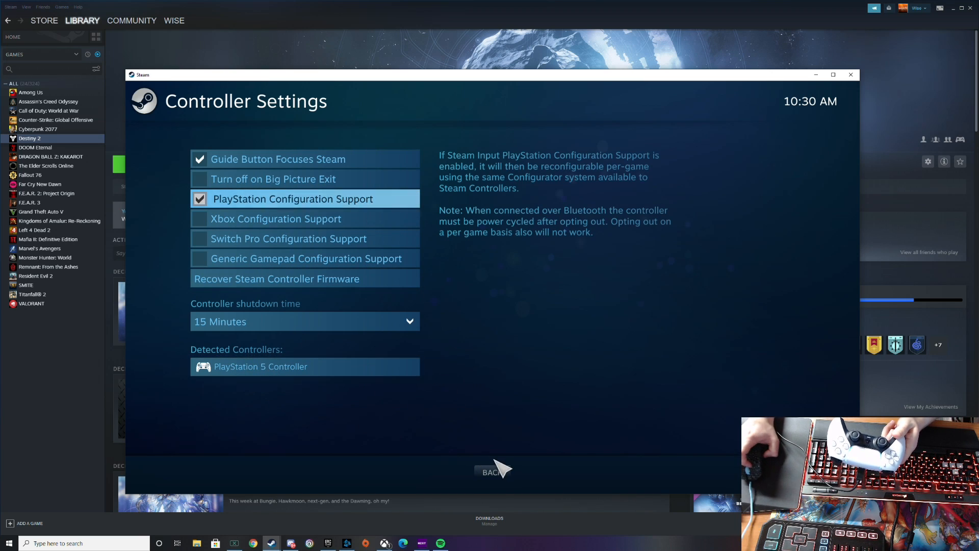
Close Controller Settings and press Play on the Destiny 2 library page.
{"action": "left_click", "coordinate": [494, 471]}
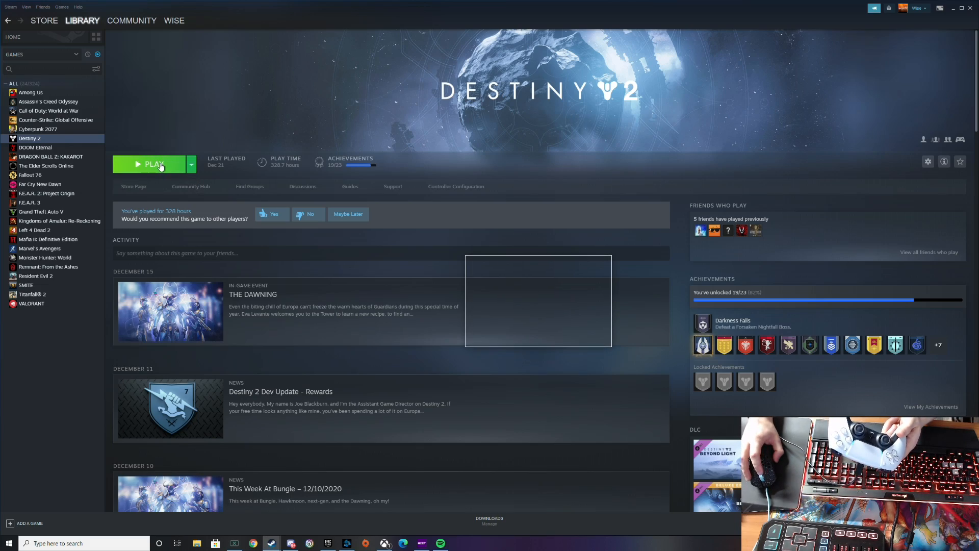
{"action": "left_click", "coordinate": [153, 163]}
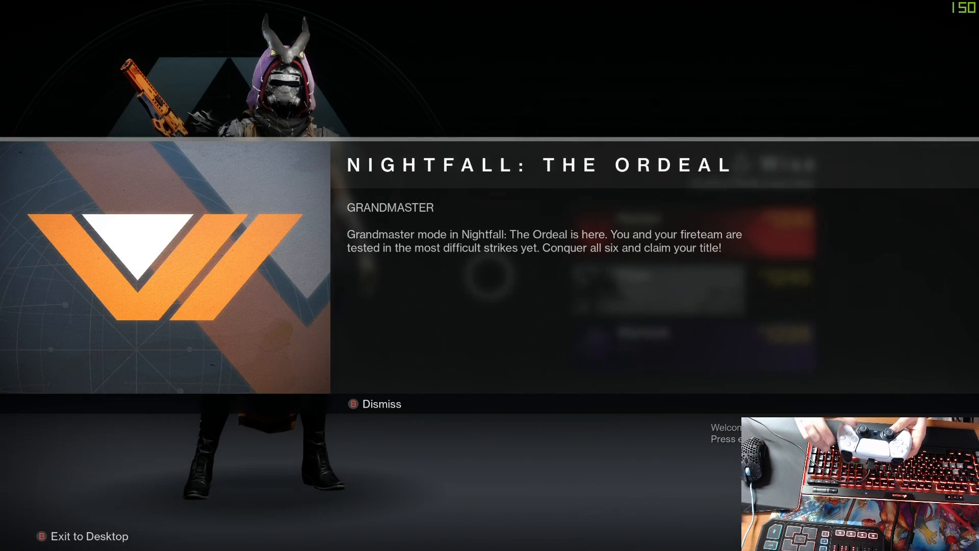
Dismiss the Grandmaster Nightfall notice and select the Titan character card.
{"action": "key", "text": "b"}
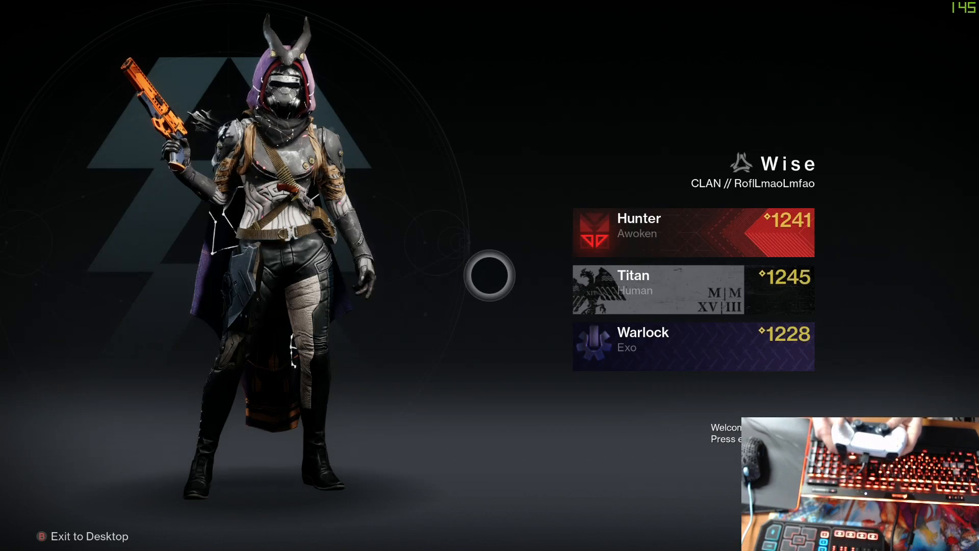
{"action": "left_click", "coordinate": [649, 289]}
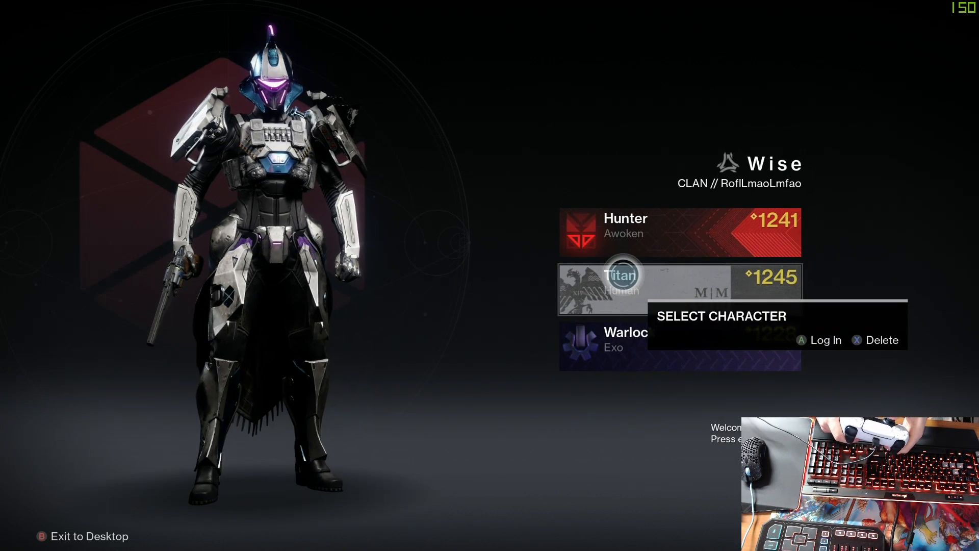